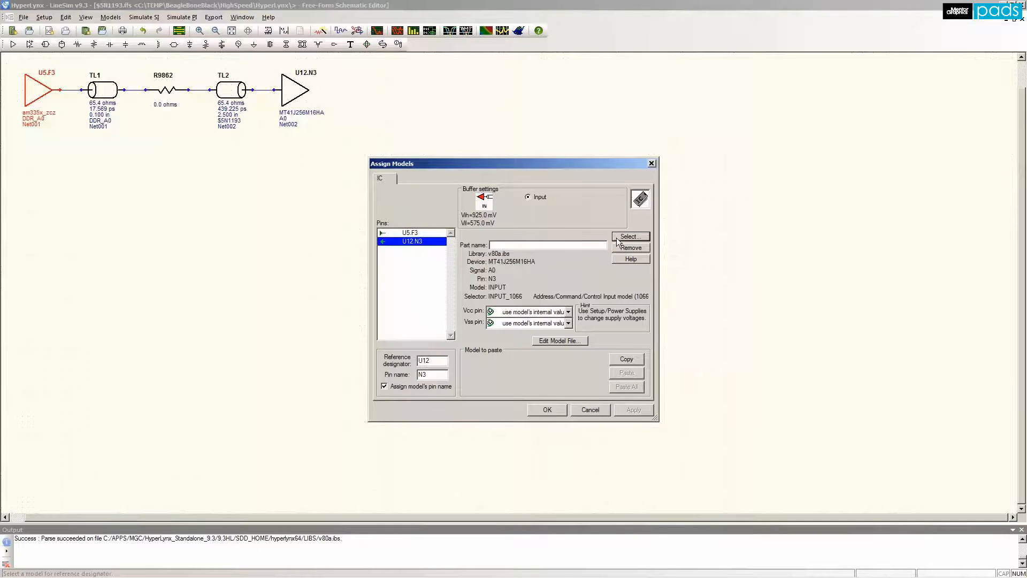
# - Assign the MT41J256M16HA INPUT_1066 model from v80a.ibs to receiver pin U12.N3
pyautogui.click(627, 236)
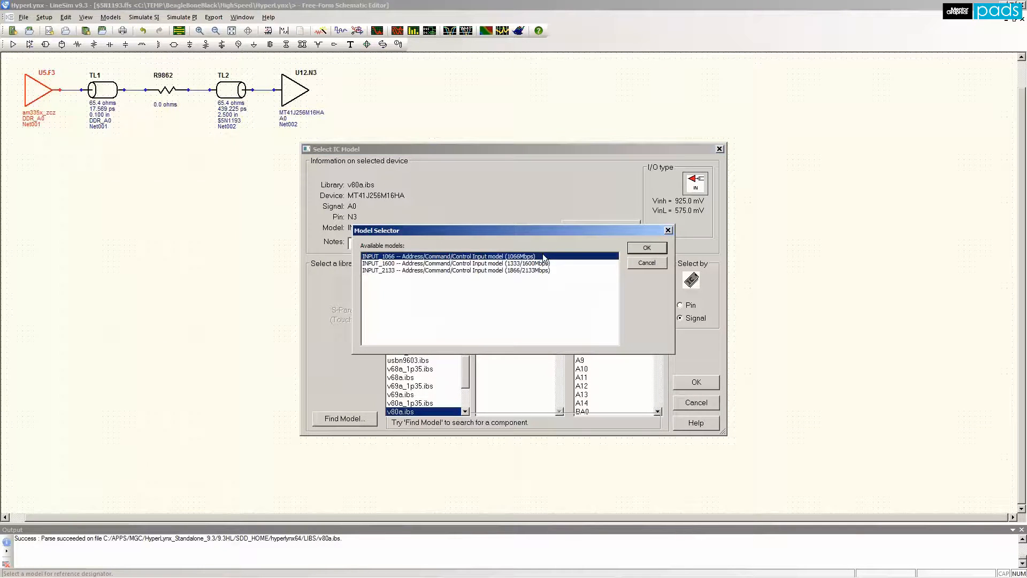
pyautogui.click(646, 248)
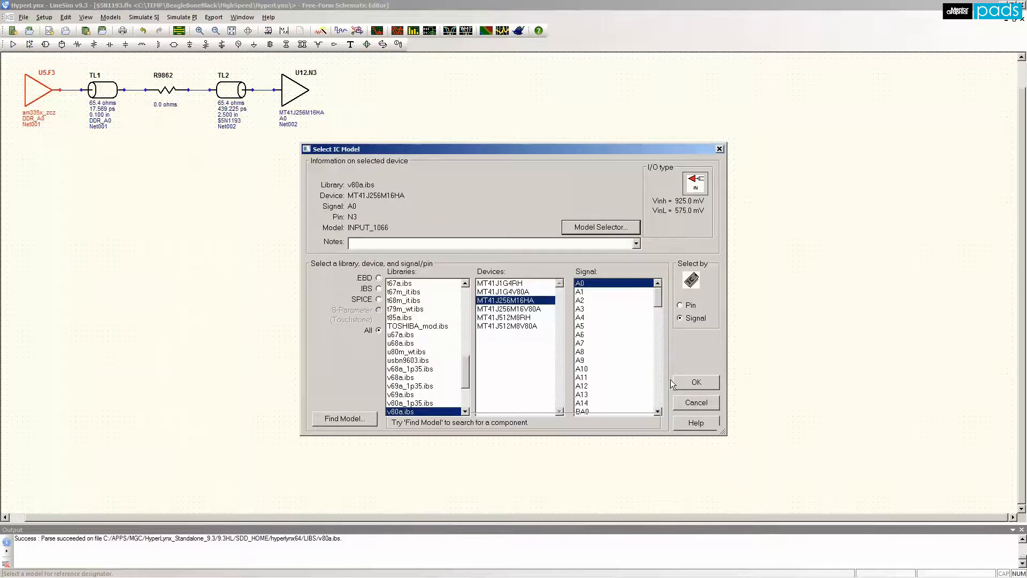
pyautogui.click(696, 382)
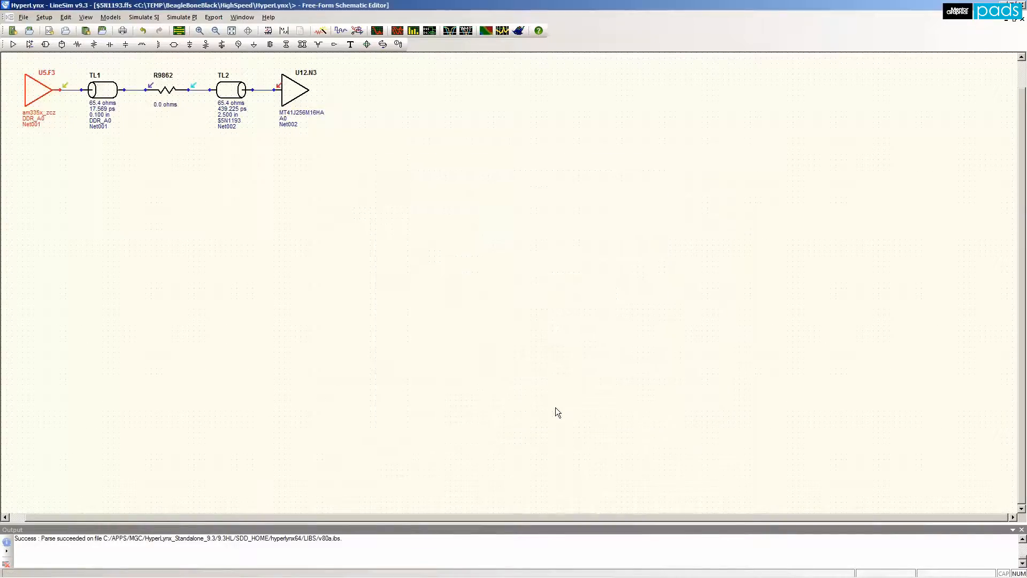
pyautogui.click(143, 17)
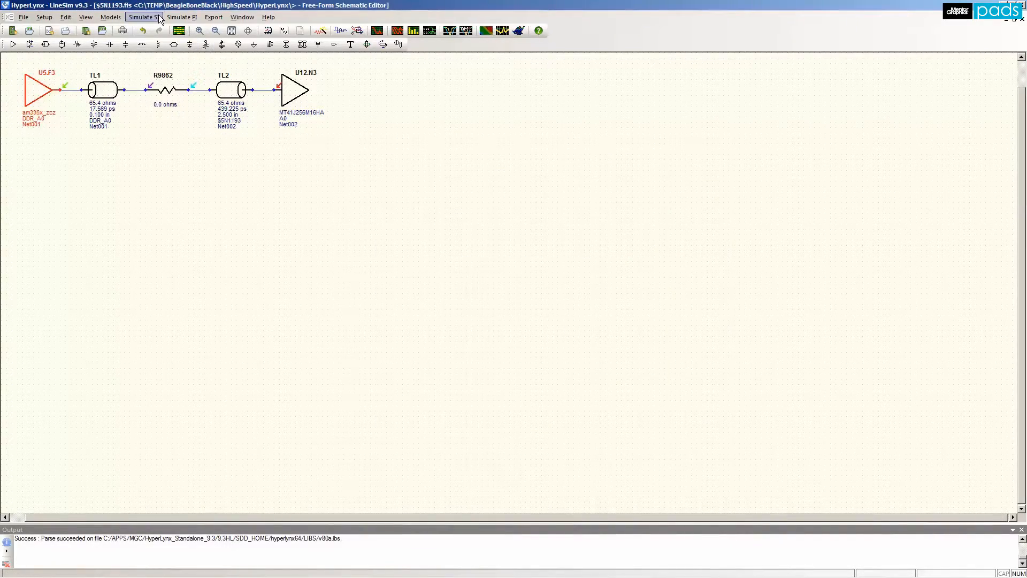